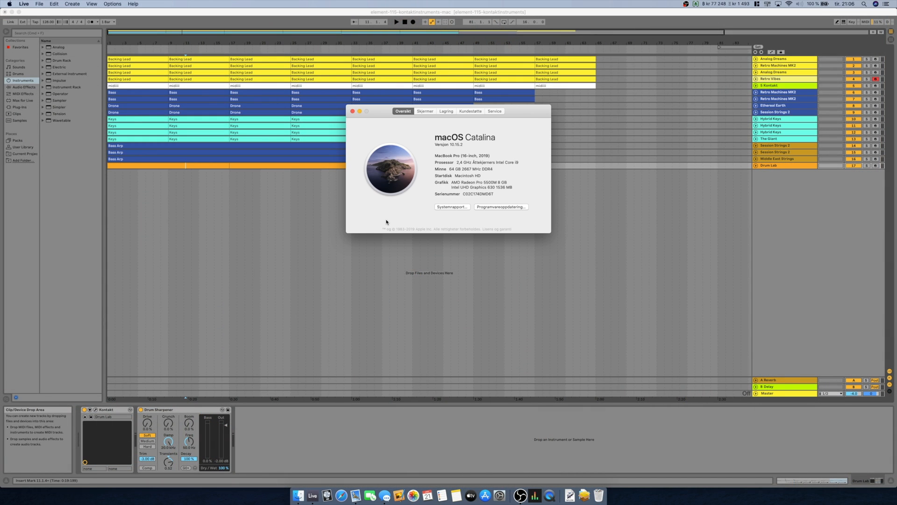
mouse_move(471, 175)
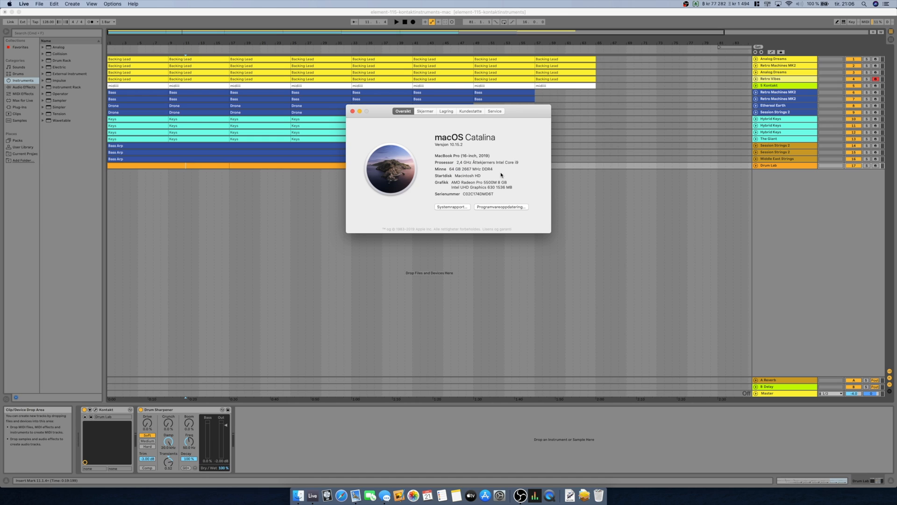
Step: Close the About This Mac window so the Ableton Kontakt project shows again
click(445, 112)
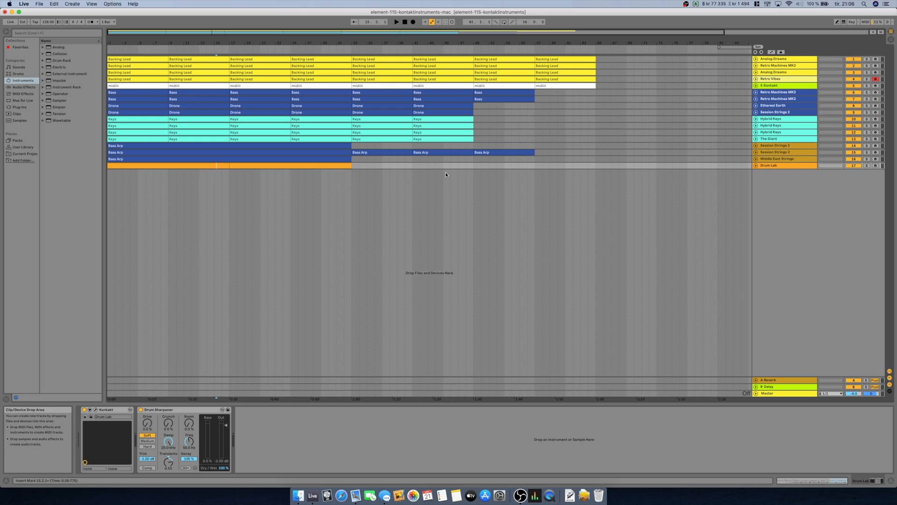
mouse_move(517, 200)
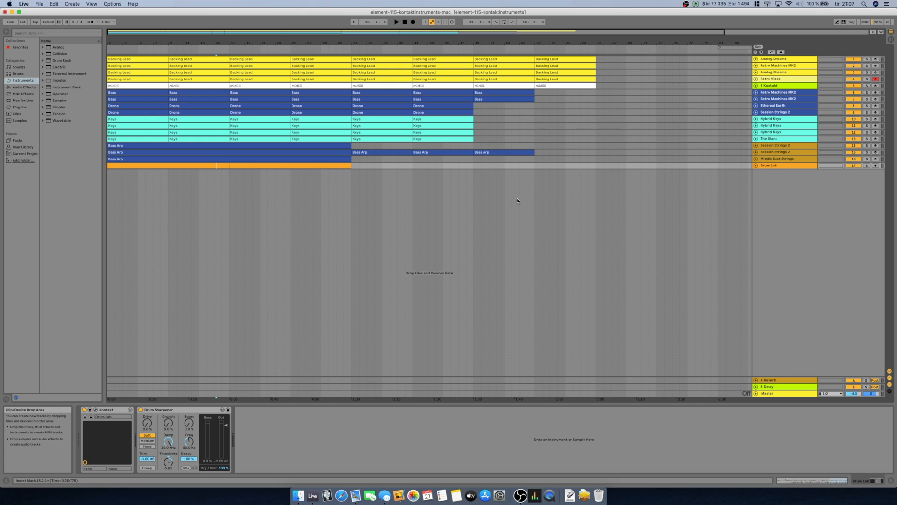
mouse_move(541, 190)
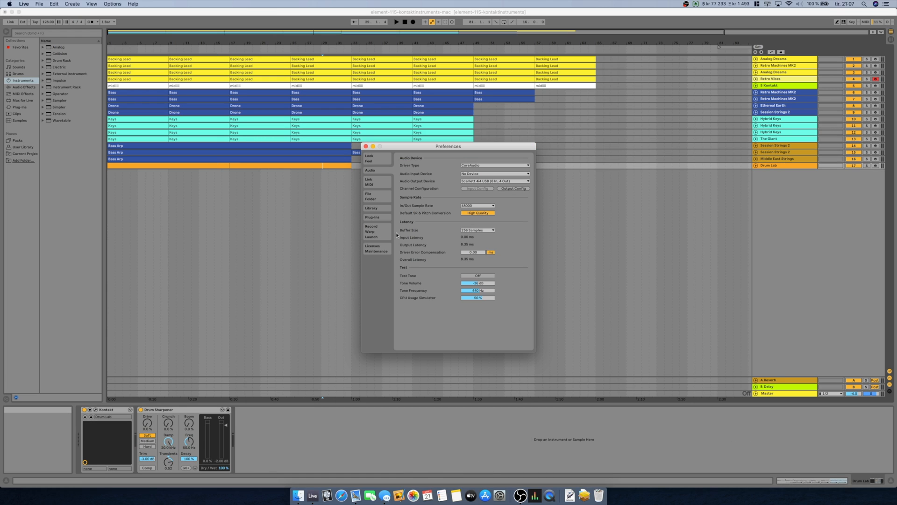
mouse_move(478, 212)
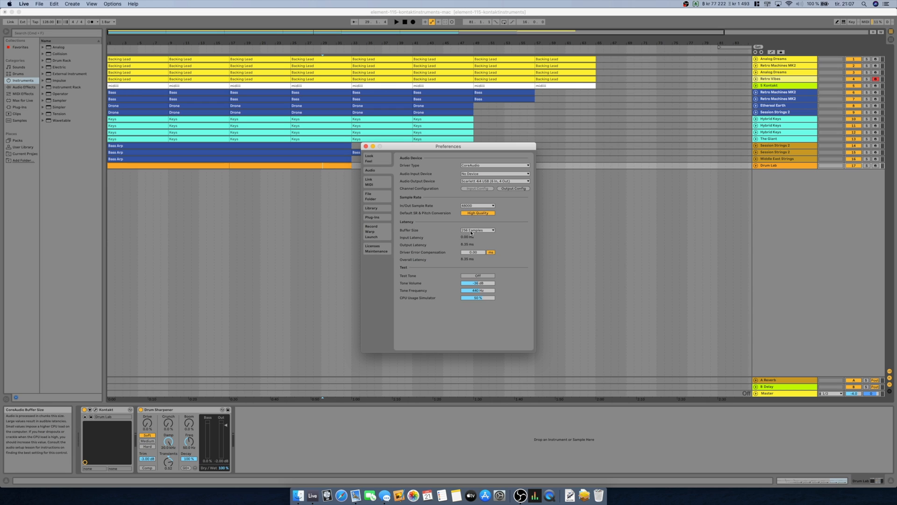
mouse_move(482, 230)
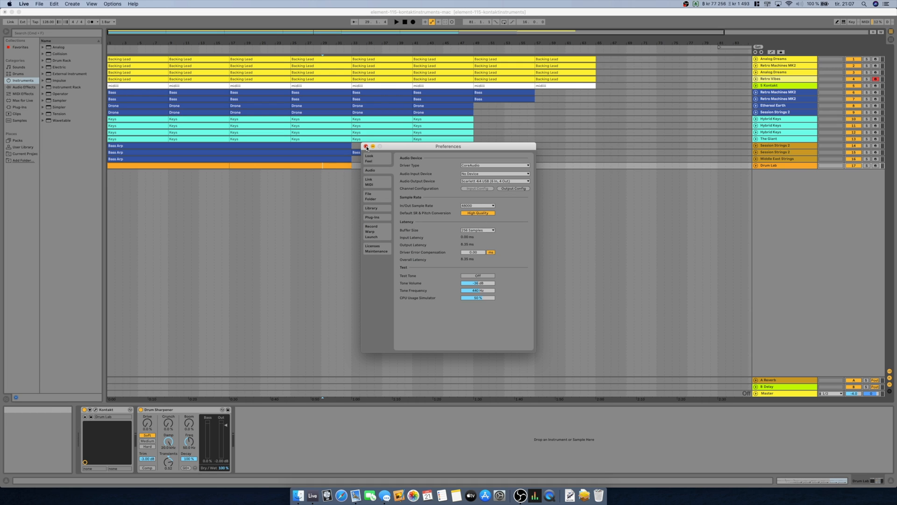
Step: Close the audio preferences and stop playback of the 17-track arrangement
click(365, 147)
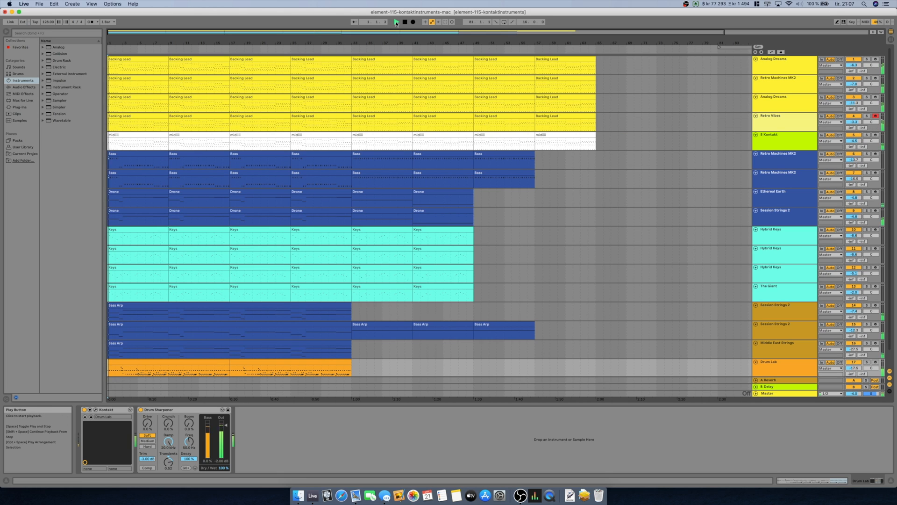
click(395, 22)
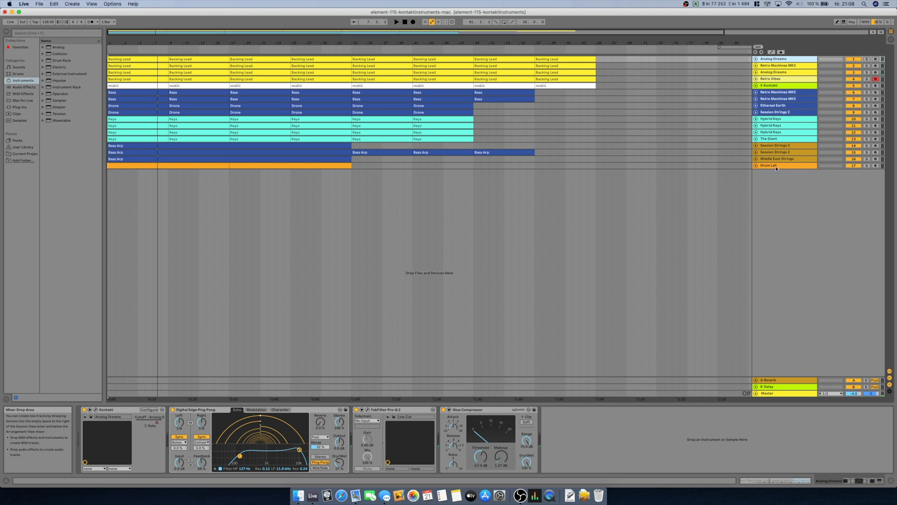
Step: Select all 17 Kontakt tracks, duplicate them to 34, and deselect the copies
click(769, 165)
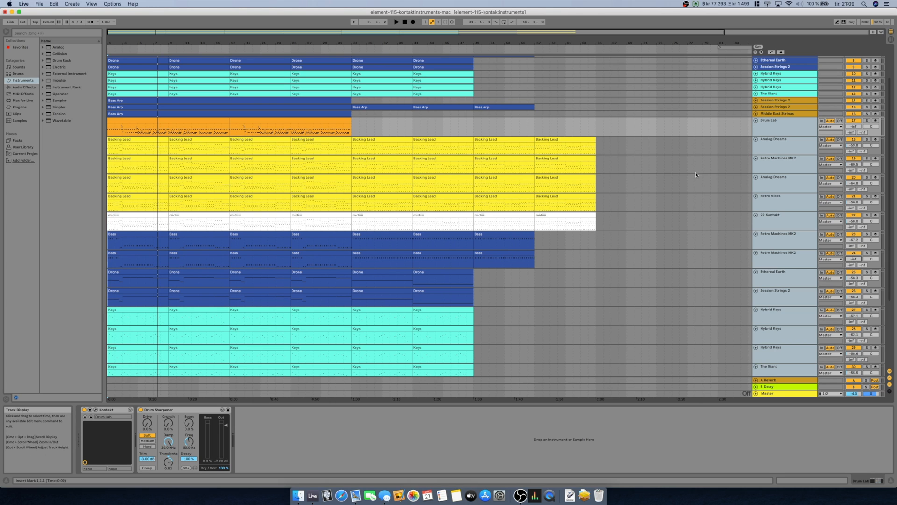
click(269, 278)
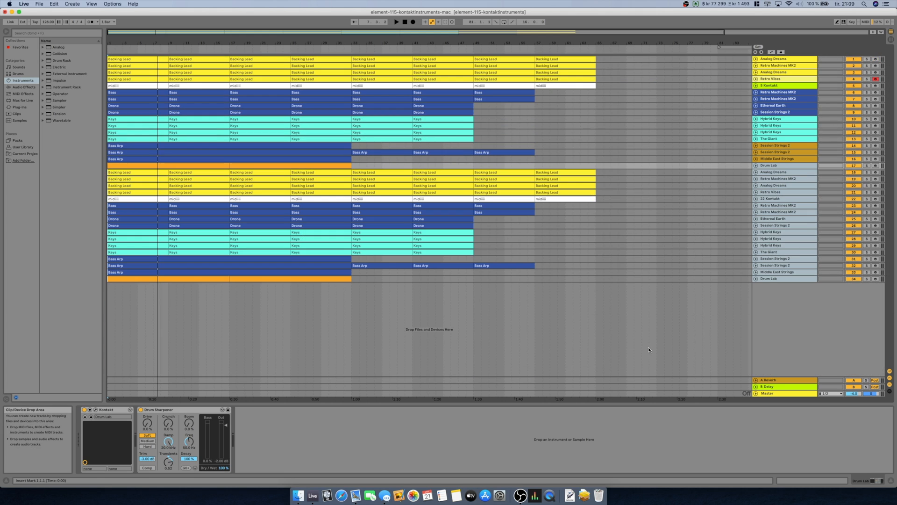
click(396, 22)
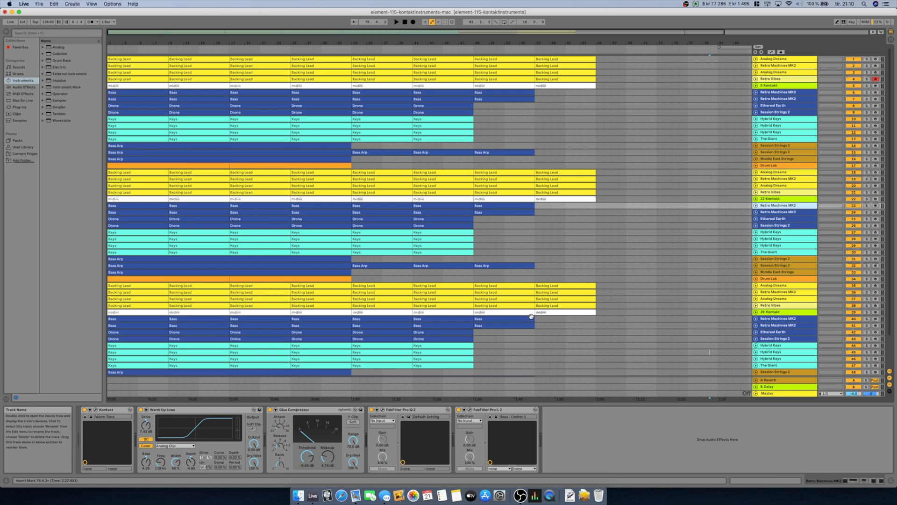
Step: Return to the song start, play the 51-track arrangement to watch the CPU meter, then stop
click(405, 21)
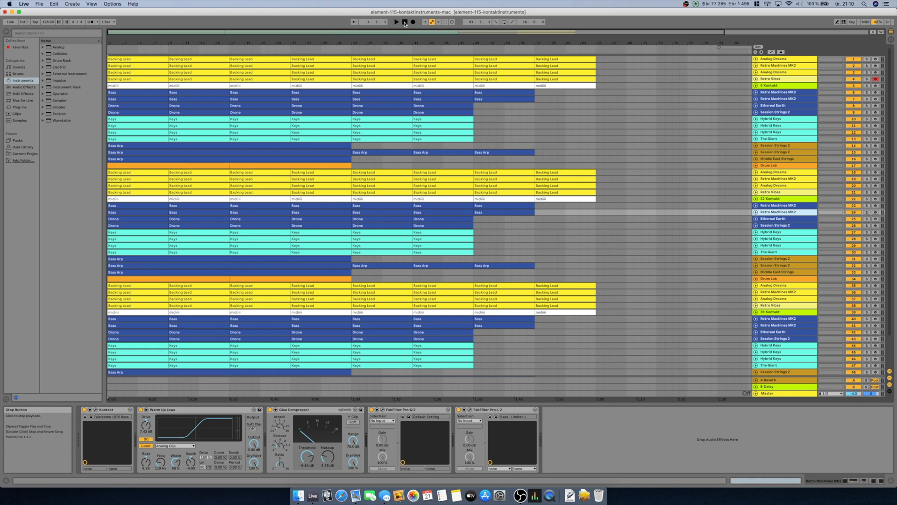
click(403, 21)
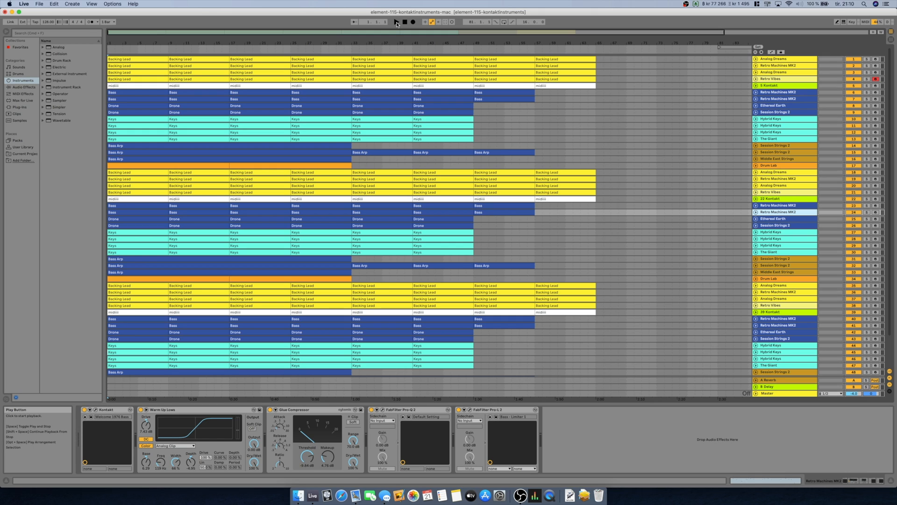
click(395, 21)
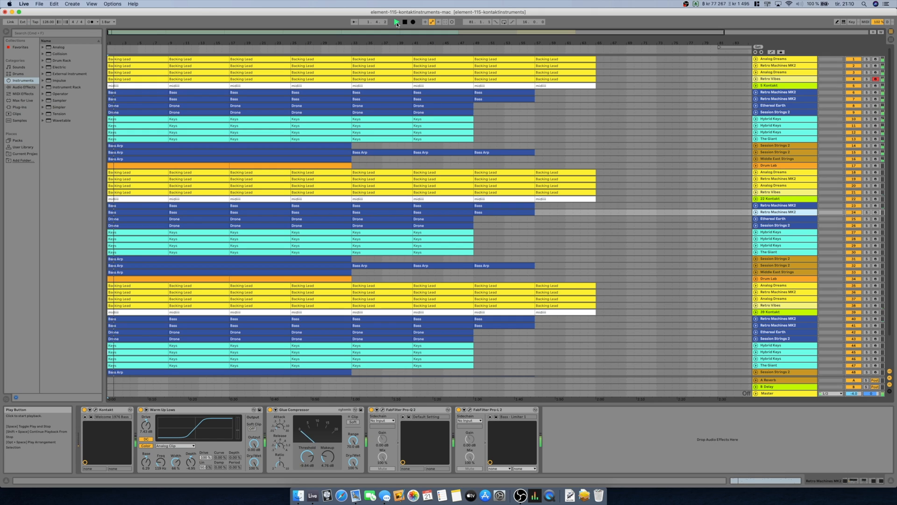
click(395, 22)
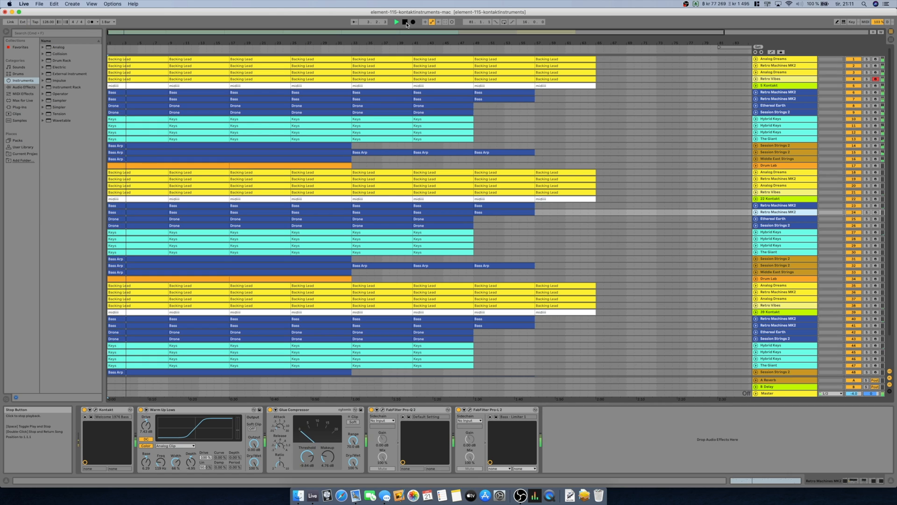
click(404, 21)
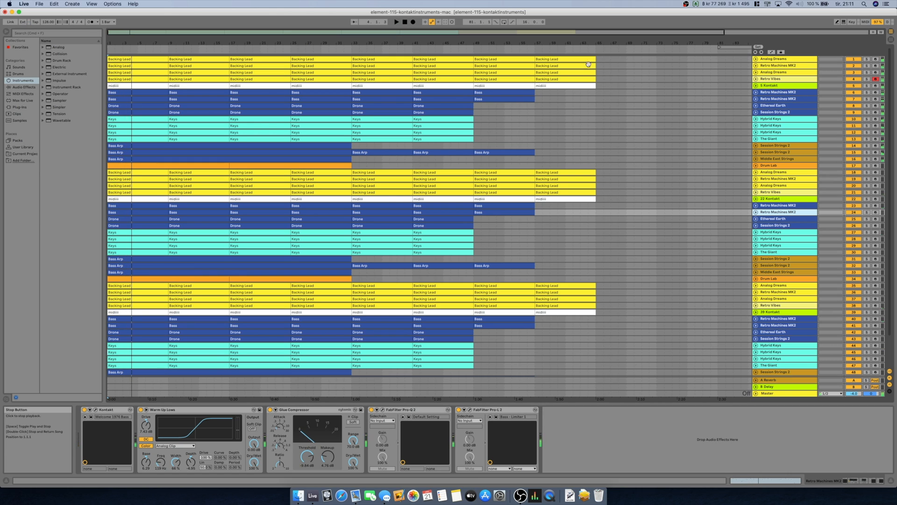
mouse_move(763, 48)
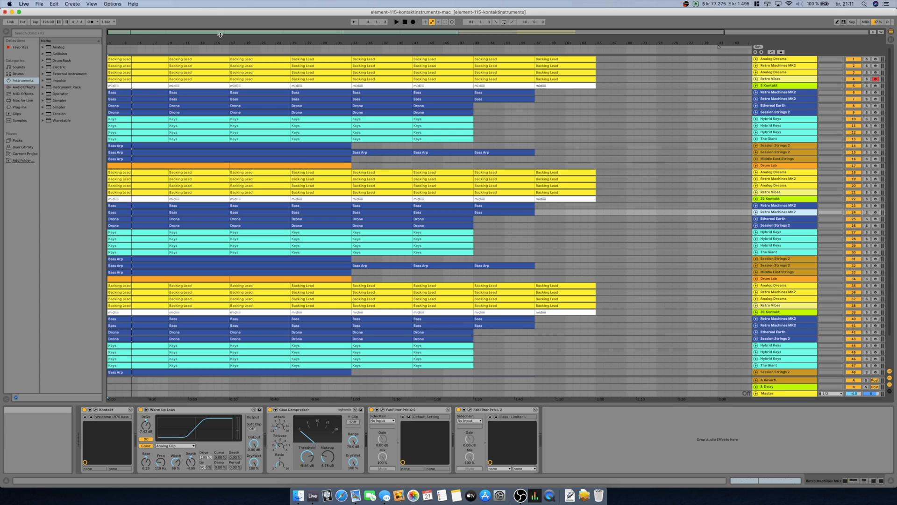
click(112, 4)
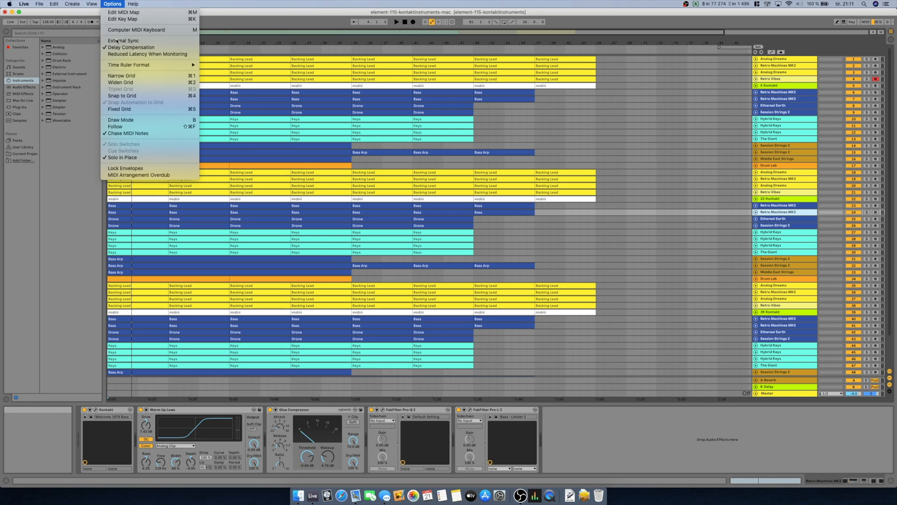
Step: Reopen Live's audio preferences and choose the audio buffer size from the list
click(23, 4)
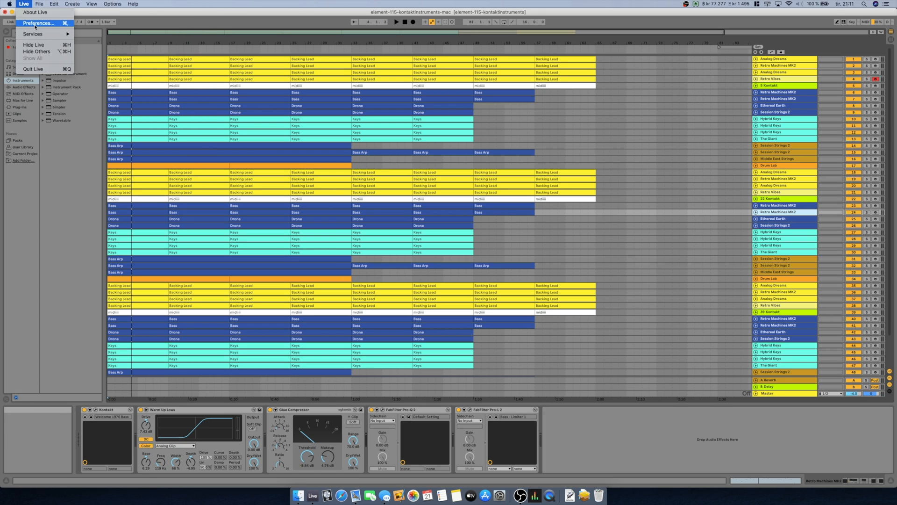
click(38, 23)
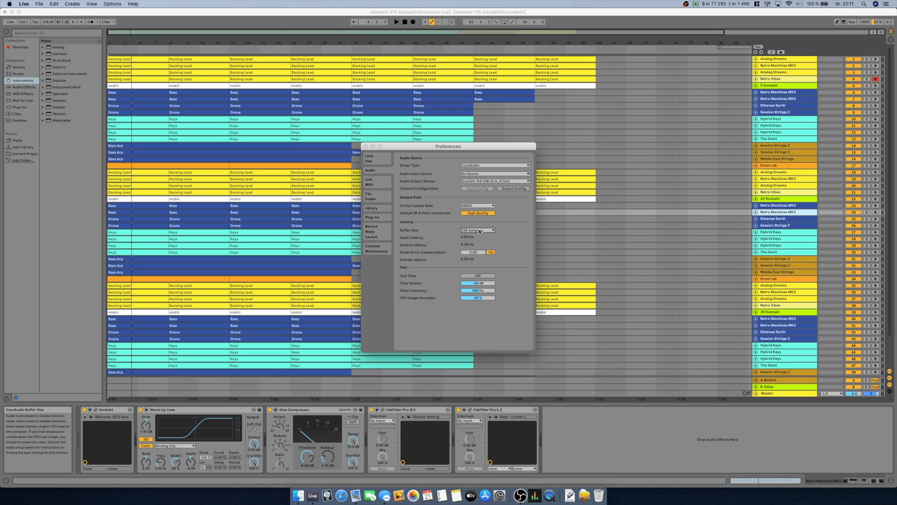
click(477, 230)
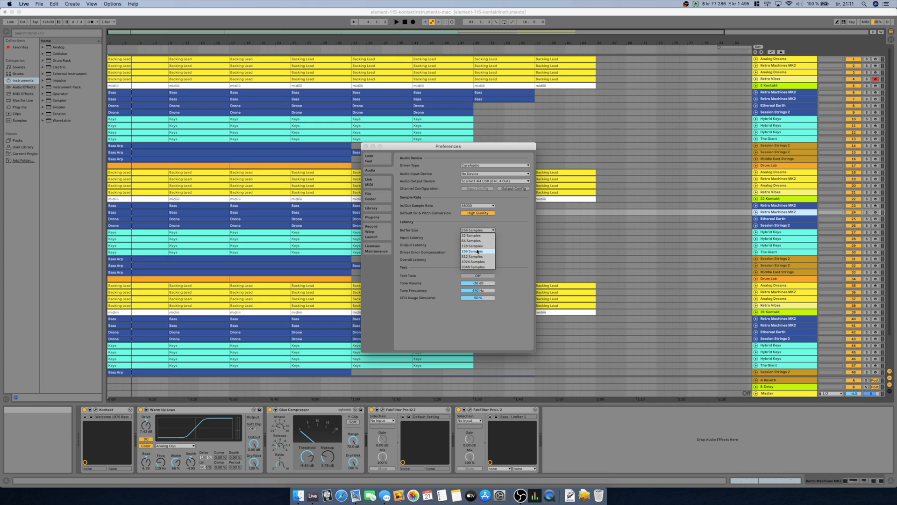
click(471, 256)
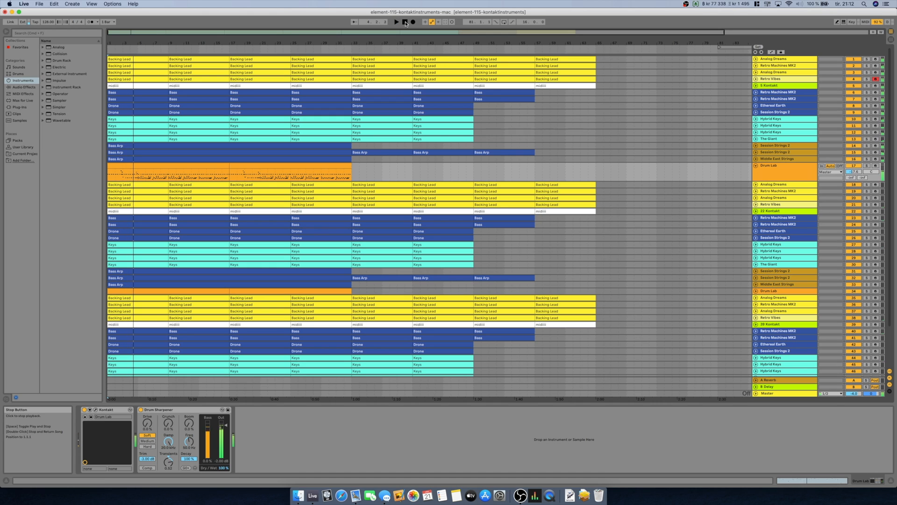
Step: Play the 51-track arrangement briefly, stop, and scroll down through the tracks
click(404, 22)
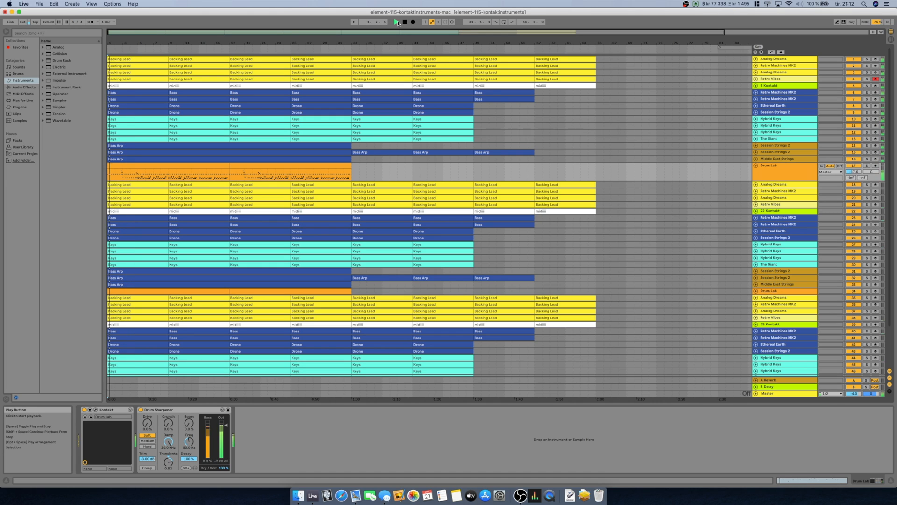
click(396, 21)
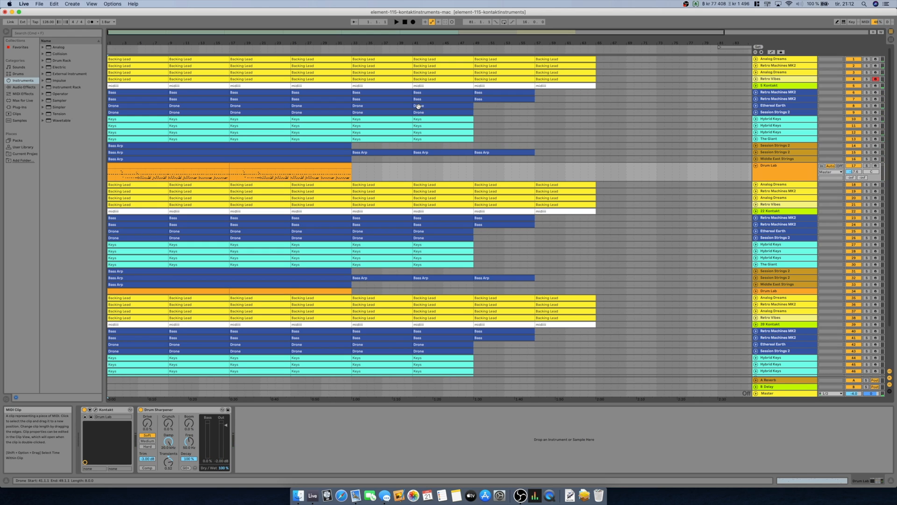
scroll(down, 3)
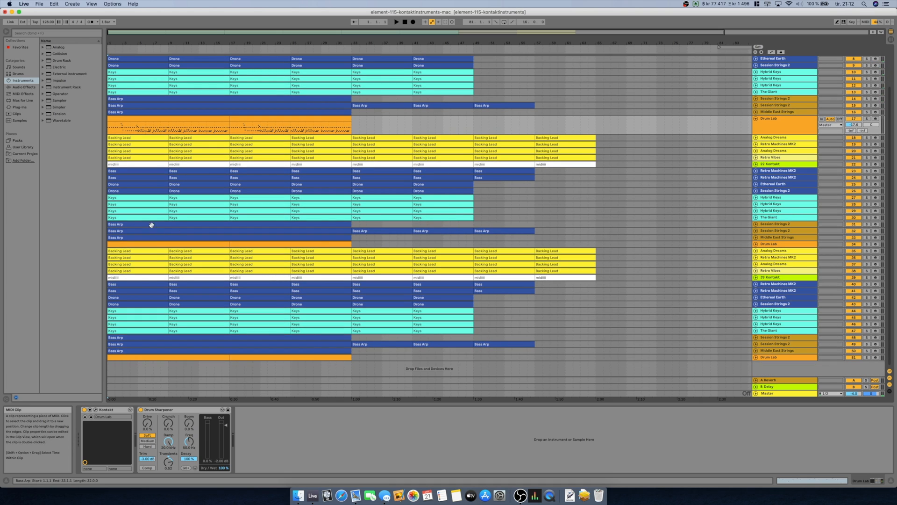
scroll(down, 3)
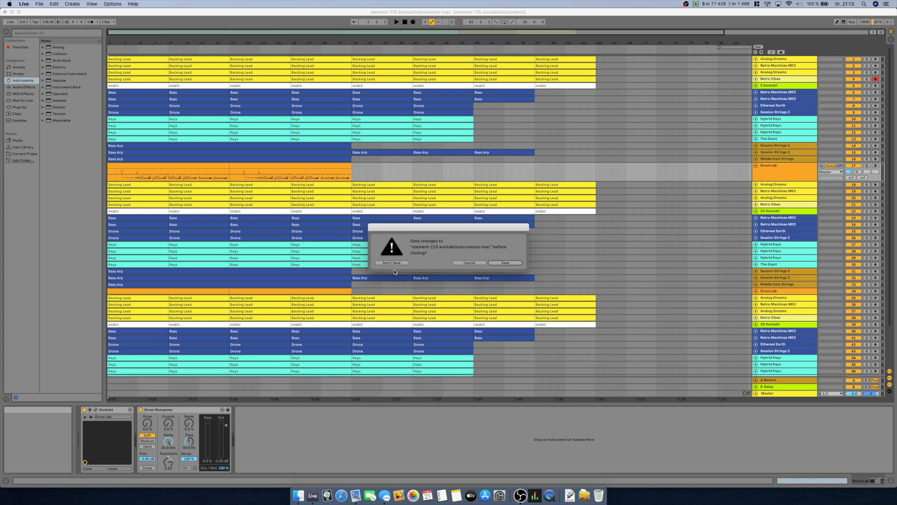
Step: Close the Kontakt project choosing Don't Save
click(392, 262)
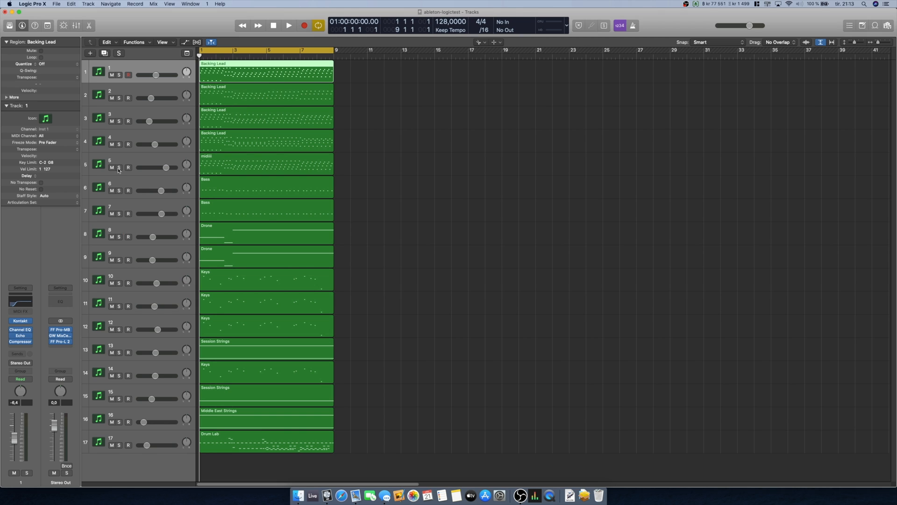
mouse_move(345, 437)
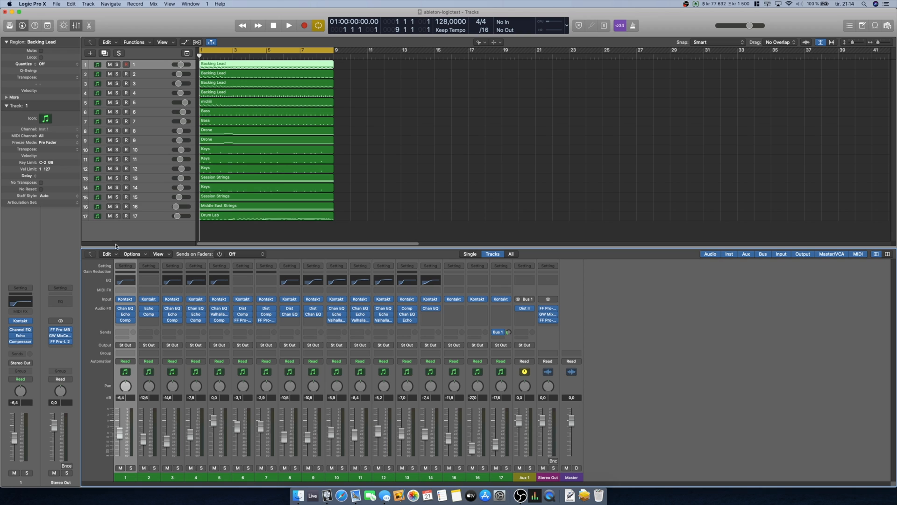
mouse_move(210, 283)
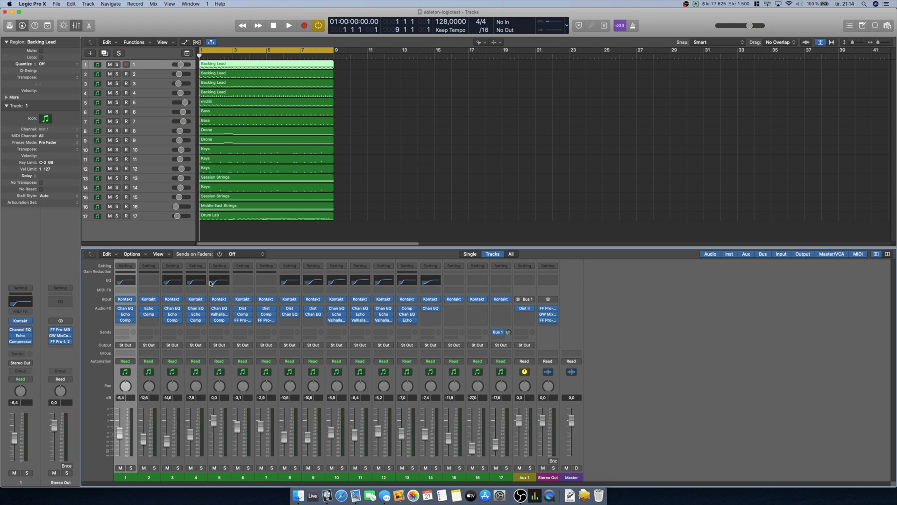
click(242, 307)
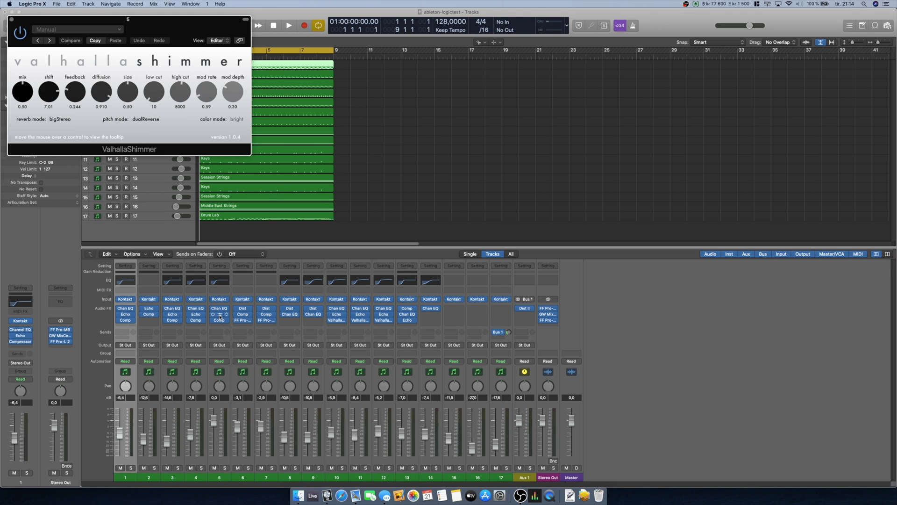
click(219, 314)
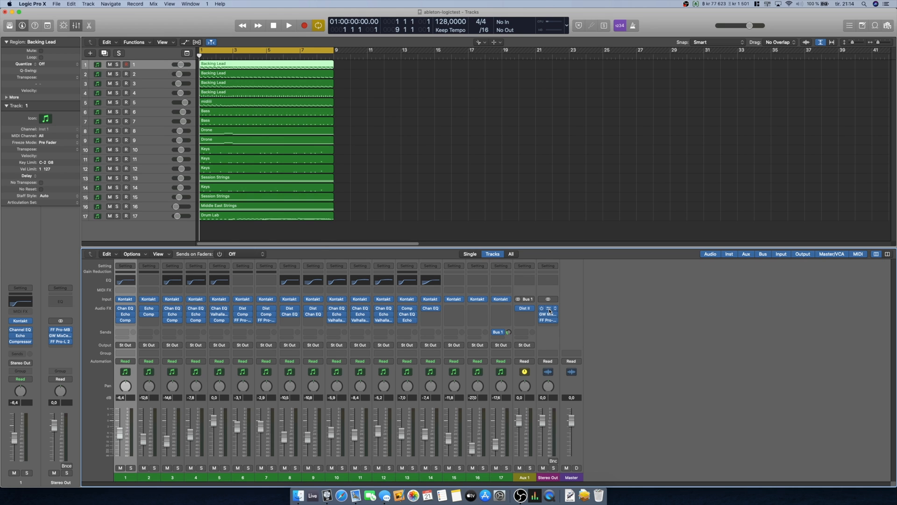
click(547, 307)
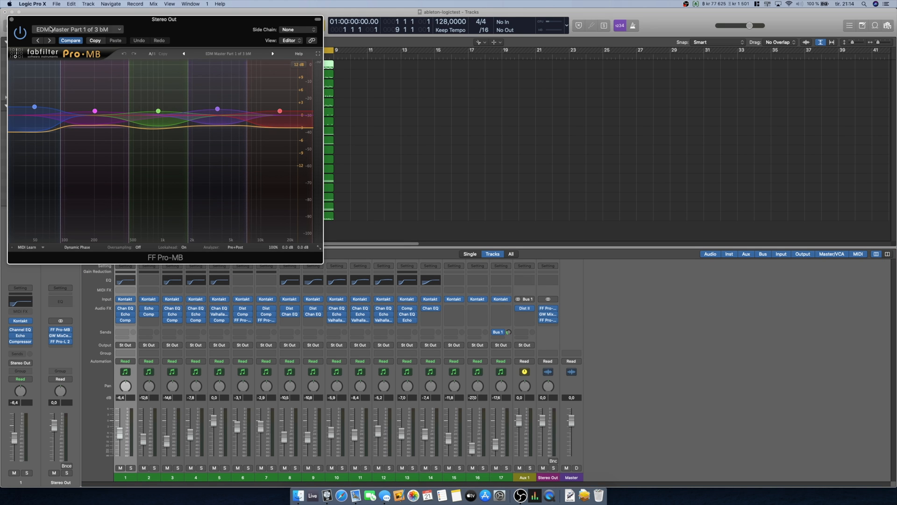
Step: Close the multiband compressor, review Logic's audio device preferences (Scarlett 4i4, 256 samples), and close them
click(60, 335)
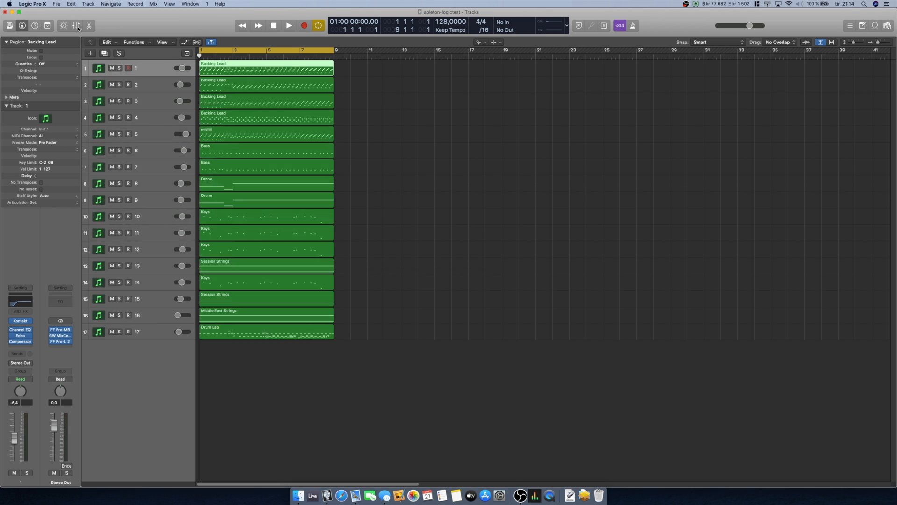
click(32, 4)
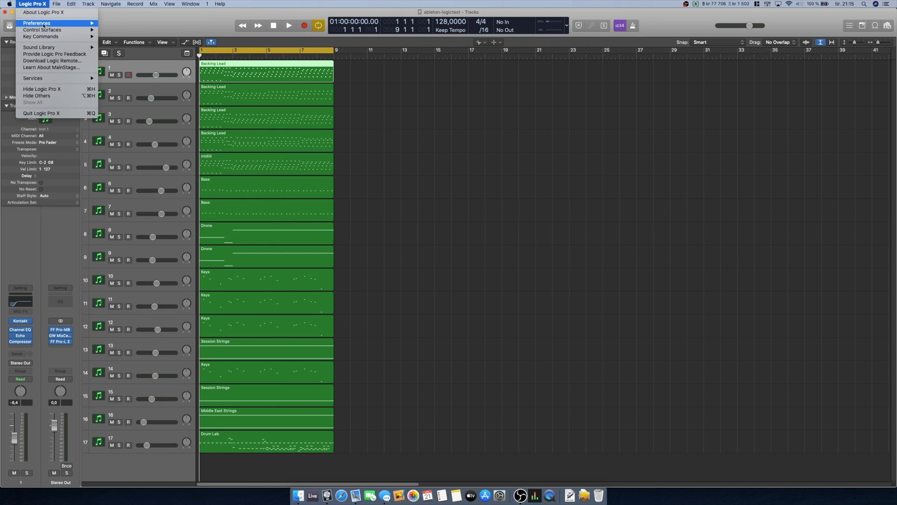
click(37, 22)
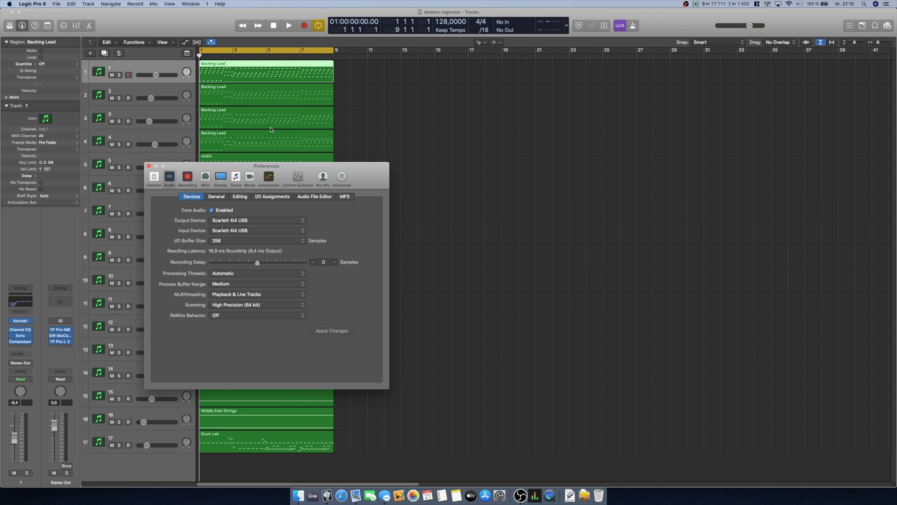
mouse_move(233, 237)
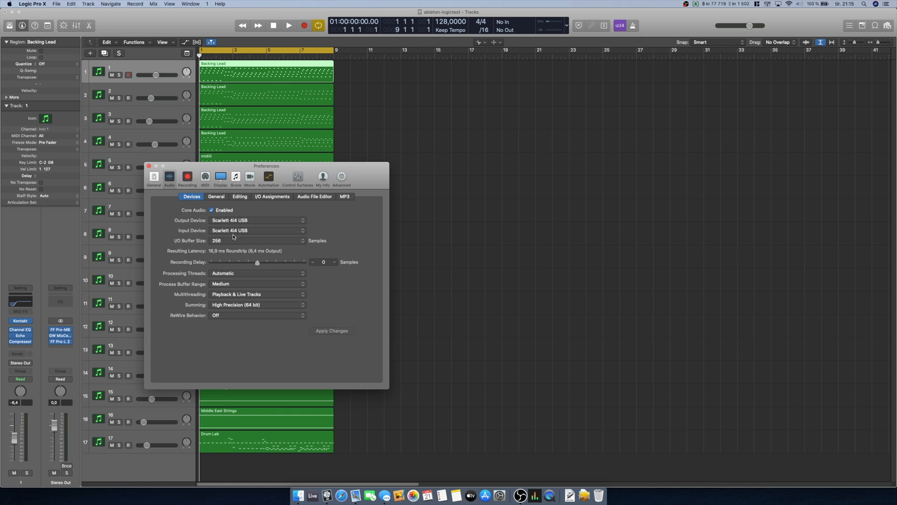
click(149, 166)
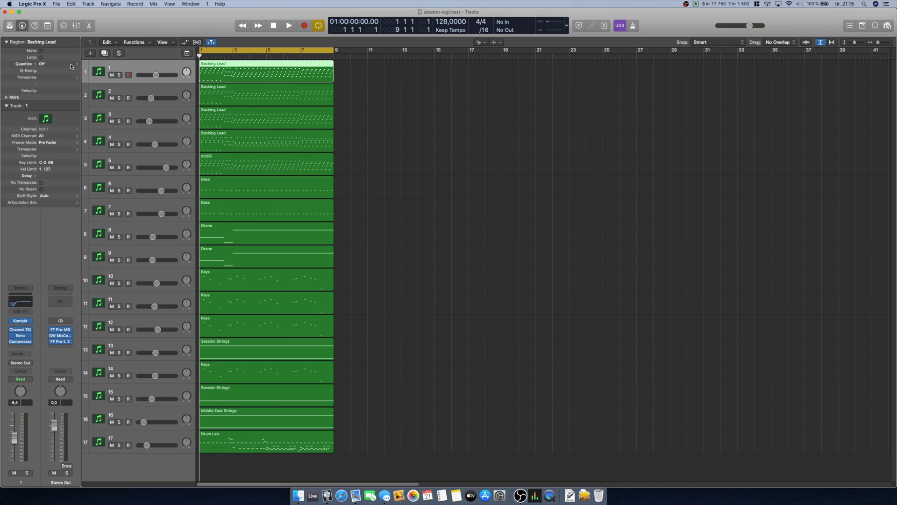
Step: Bring up the Performance Meter and play the 17-track project to watch processing thread load
click(57, 4)
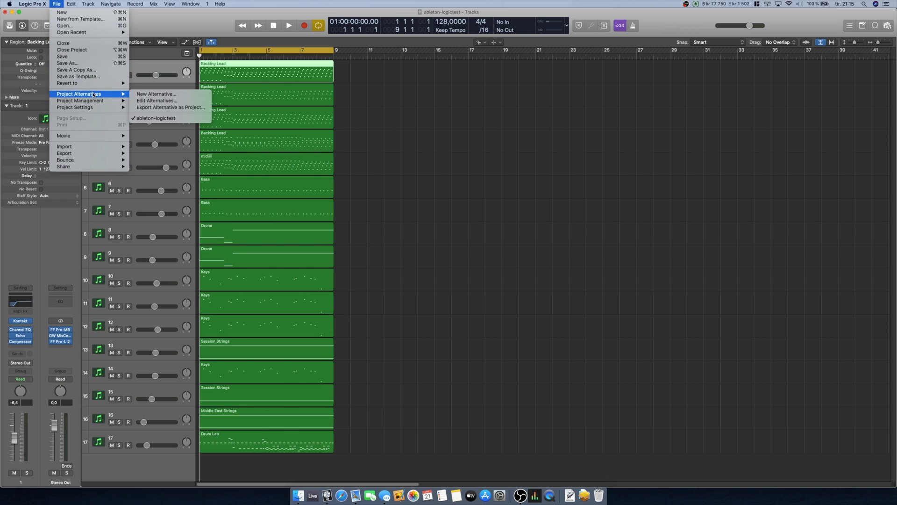
mouse_move(75, 107)
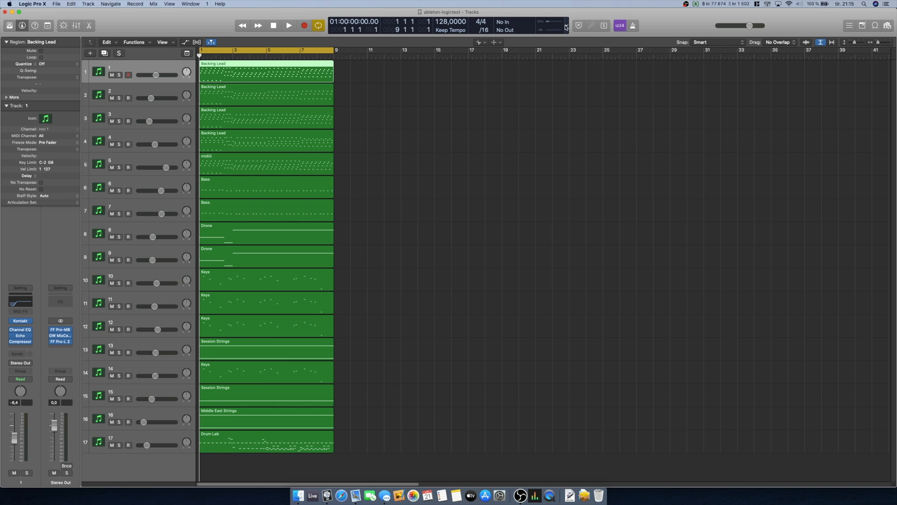
click(553, 24)
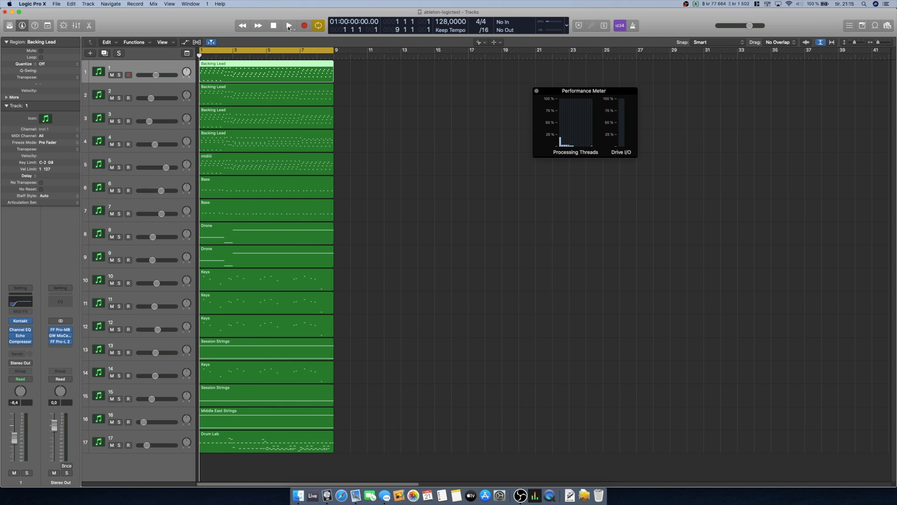
click(289, 24)
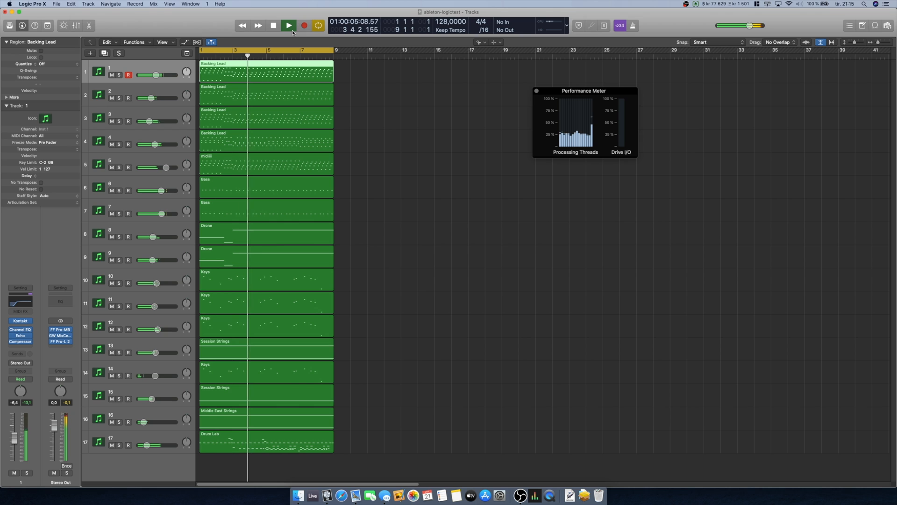
click(289, 25)
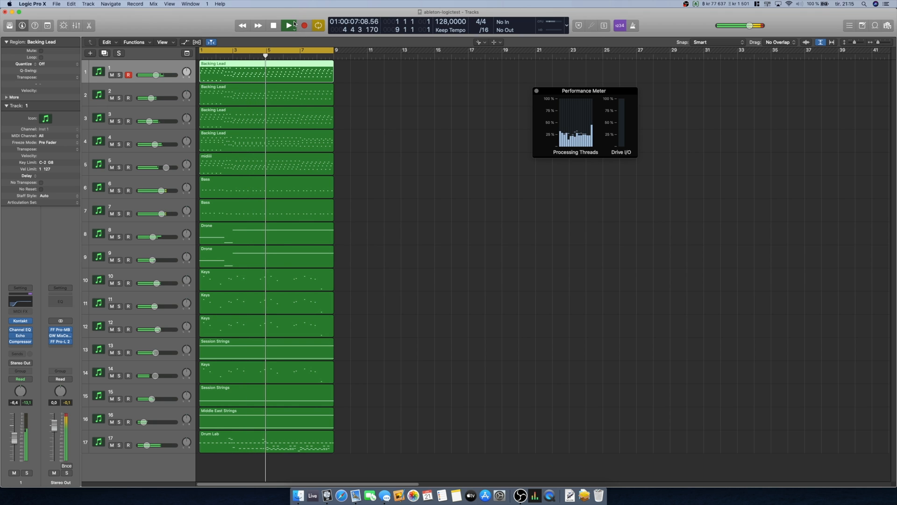
click(288, 25)
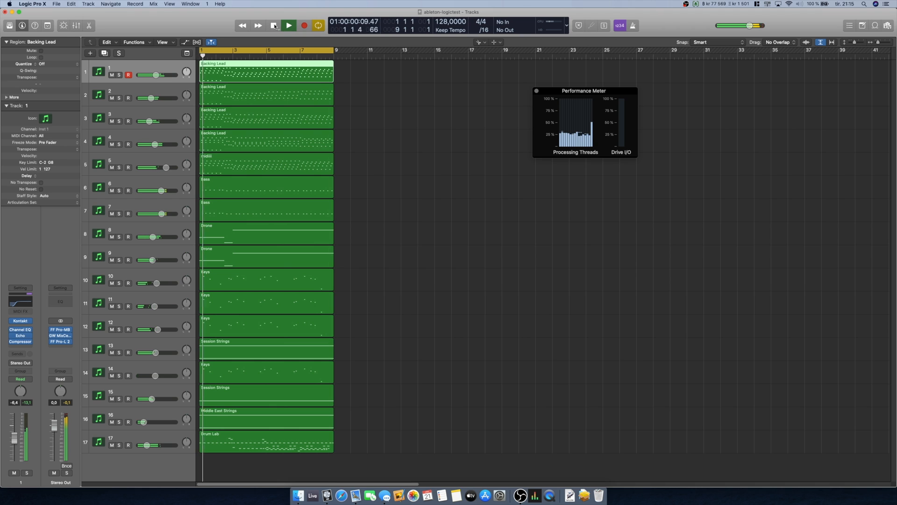
click(288, 24)
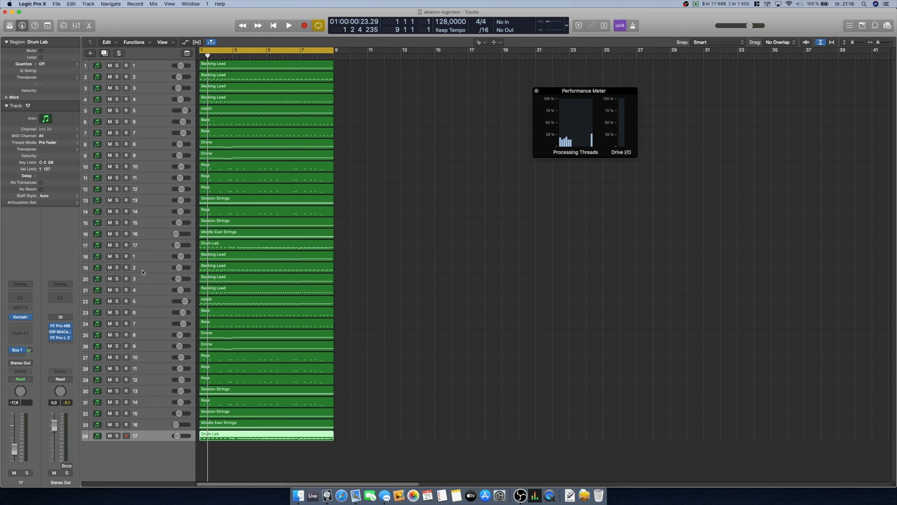
Step: Select the 17 duplicated tracks, play the 34-track project from the start, then stop
click(134, 256)
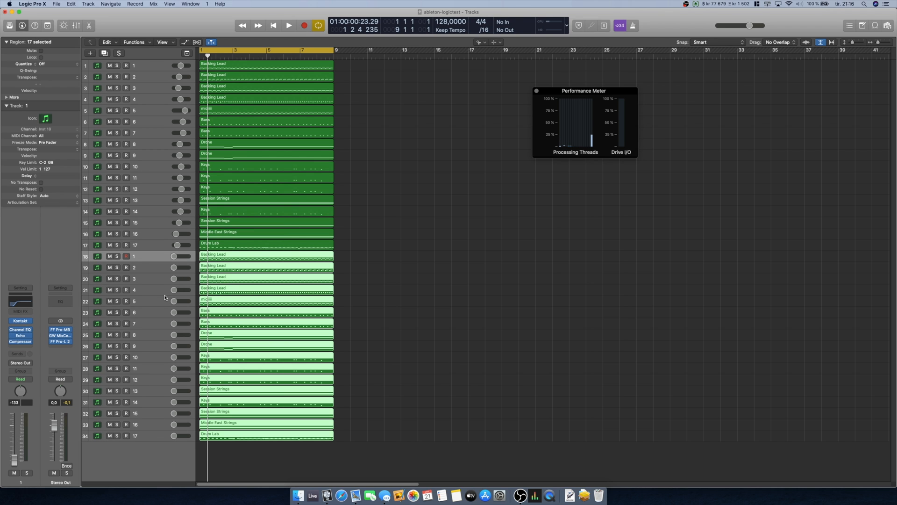
click(288, 26)
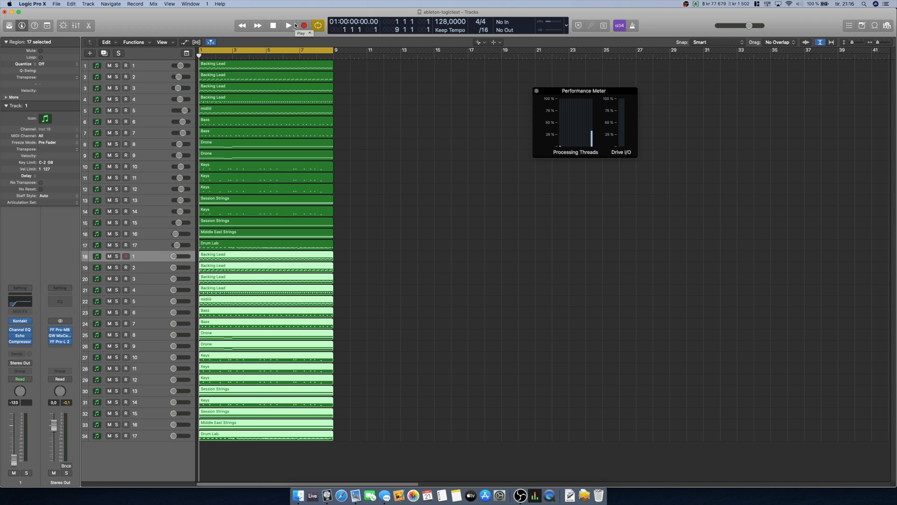
click(288, 25)
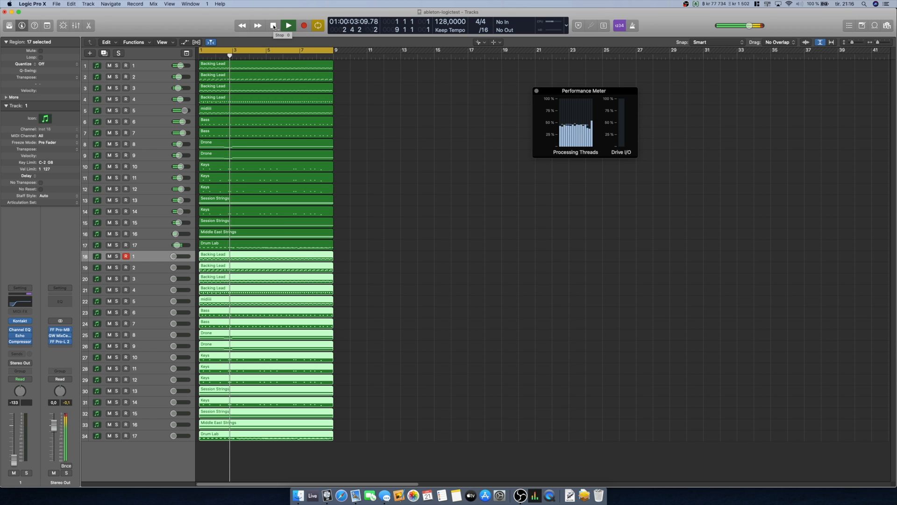
click(287, 25)
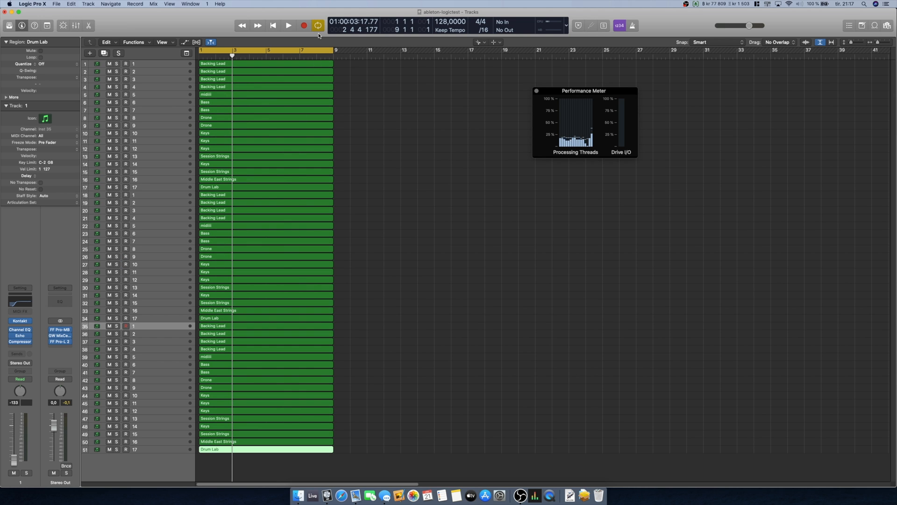
Step: Play the 51-track arrangement from the project start while watching the Performance Meter, then stop
click(273, 25)
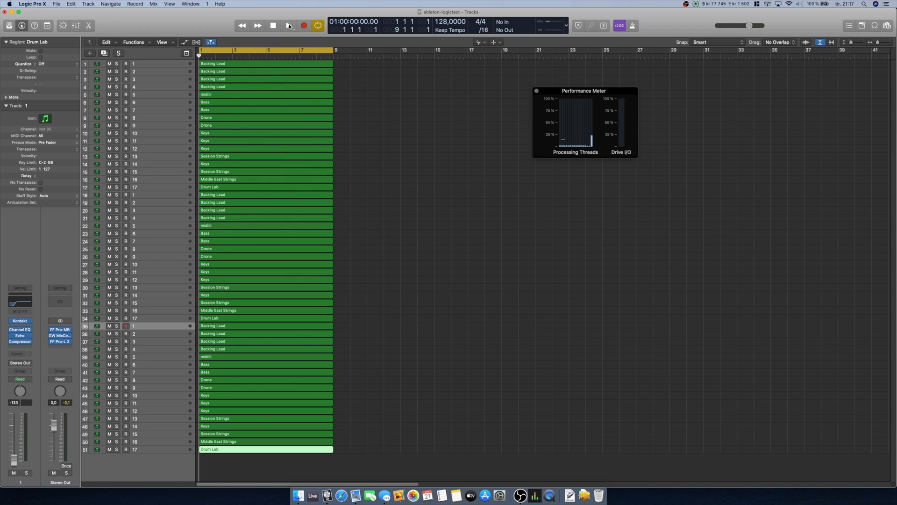
click(288, 26)
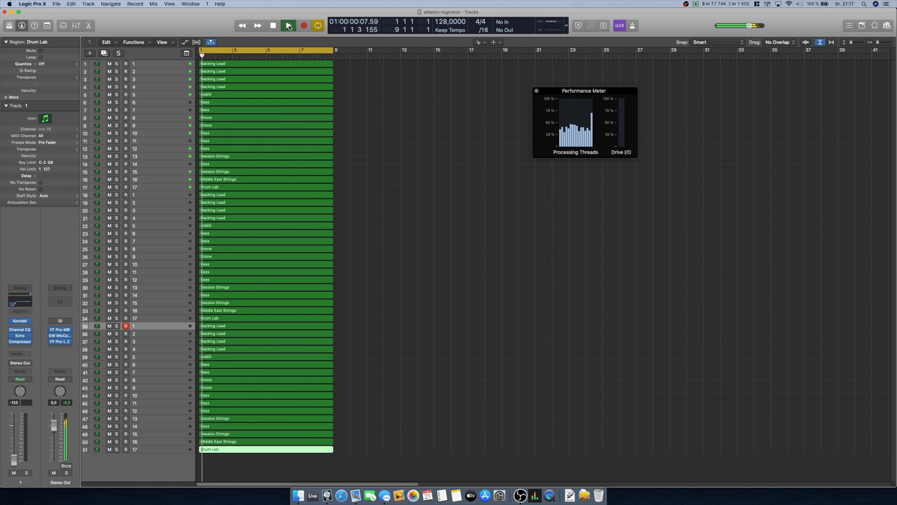
click(289, 26)
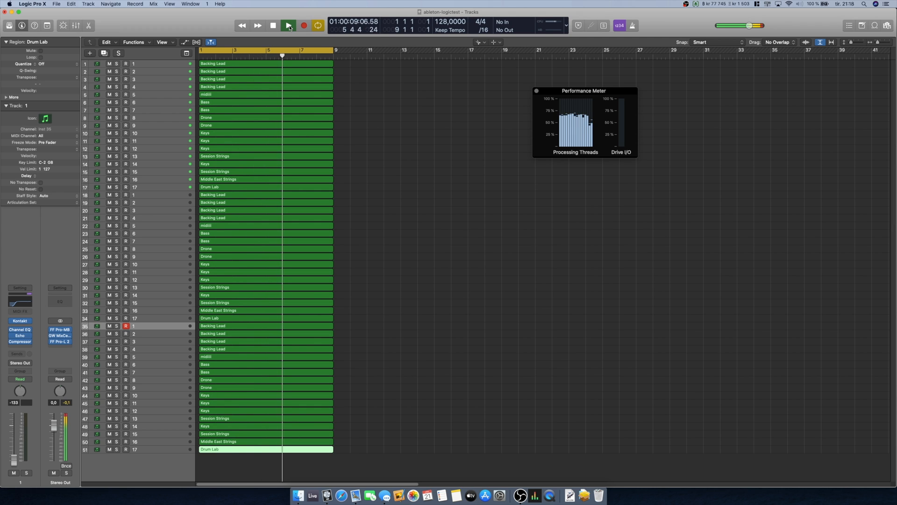
click(289, 25)
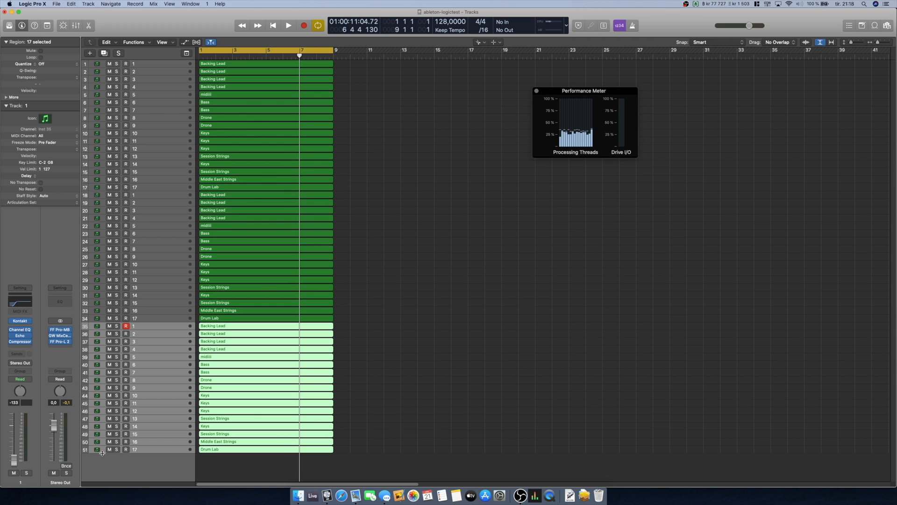
click(273, 26)
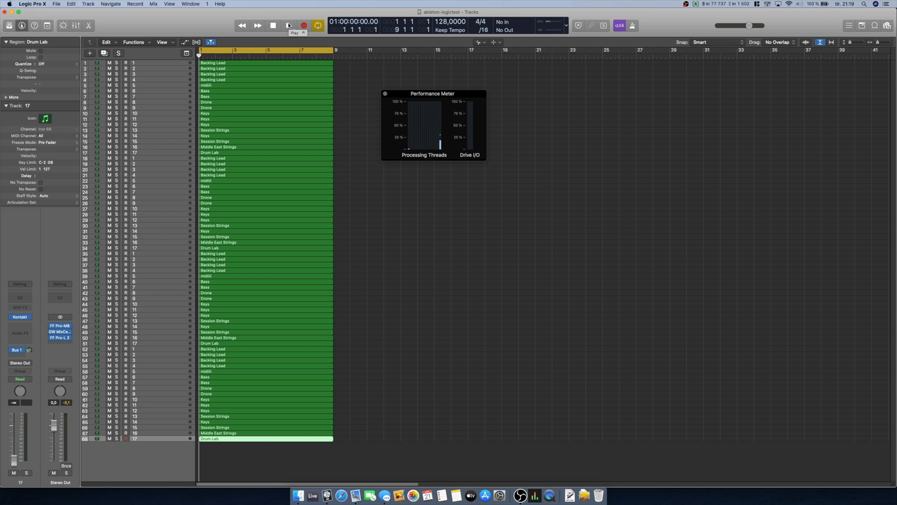
Step: Play the 68-track arrangement with the Performance Meter moved beside the tracks, then stop
click(289, 25)
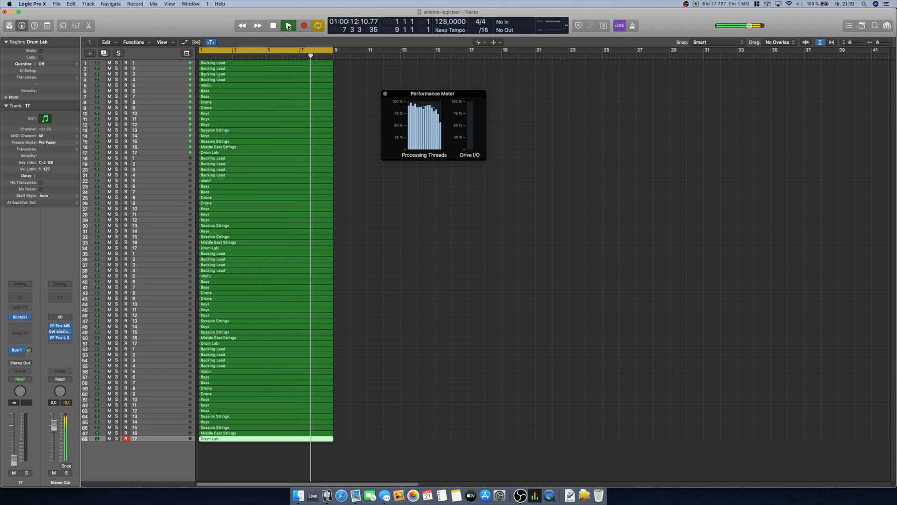
click(288, 24)
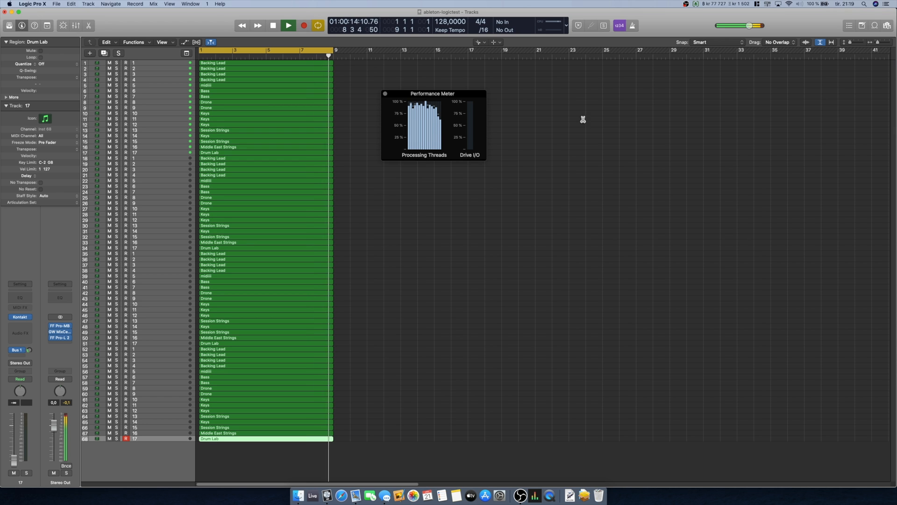
drag(432, 94, 381, 162)
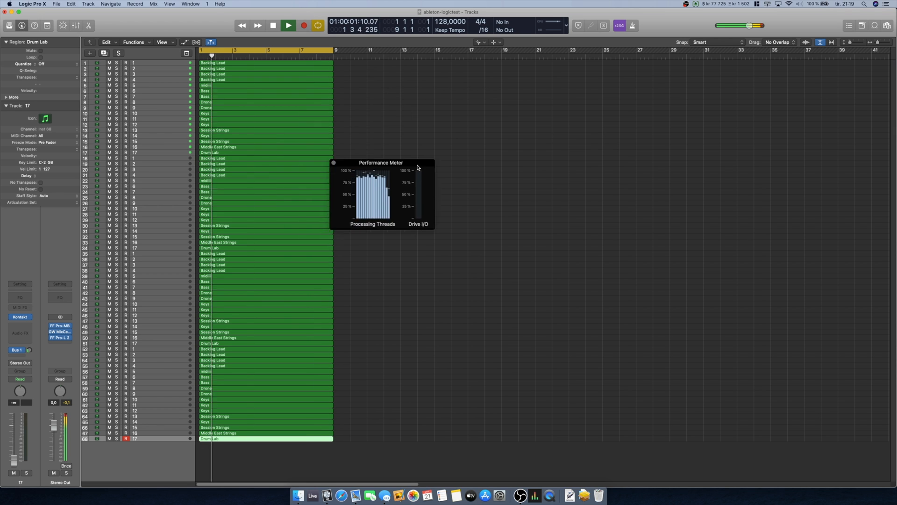
drag(380, 162, 389, 130)
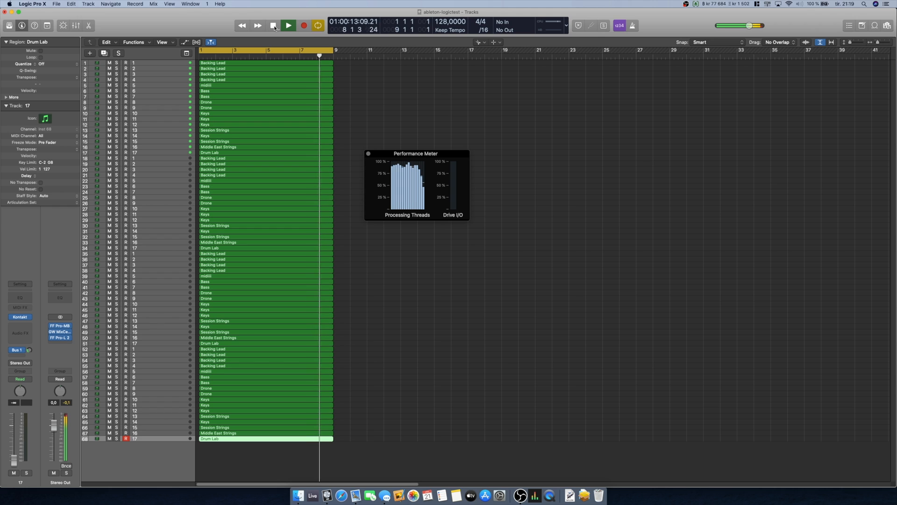
click(288, 25)
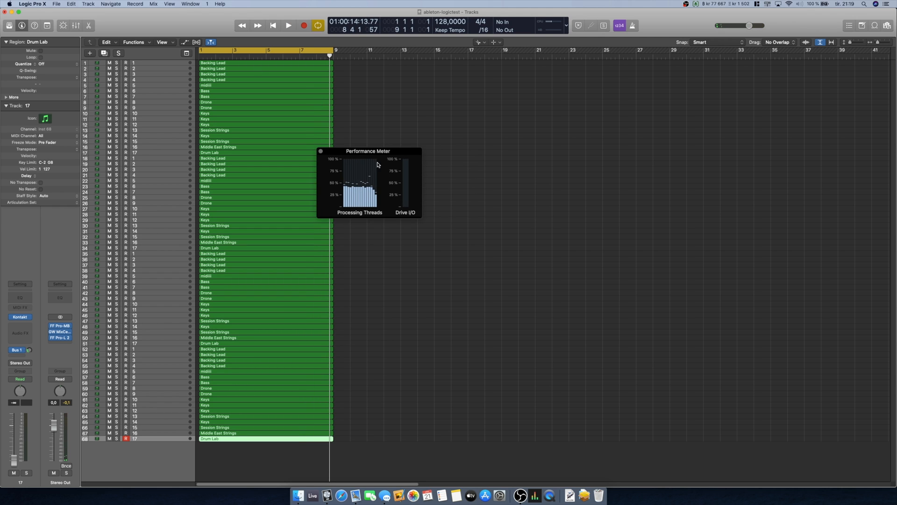
mouse_move(381, 175)
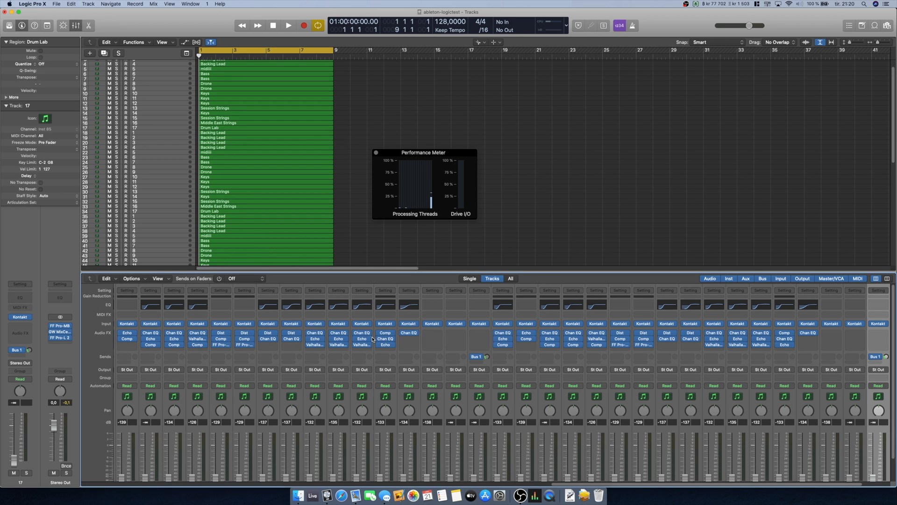
mouse_move(537, 312)
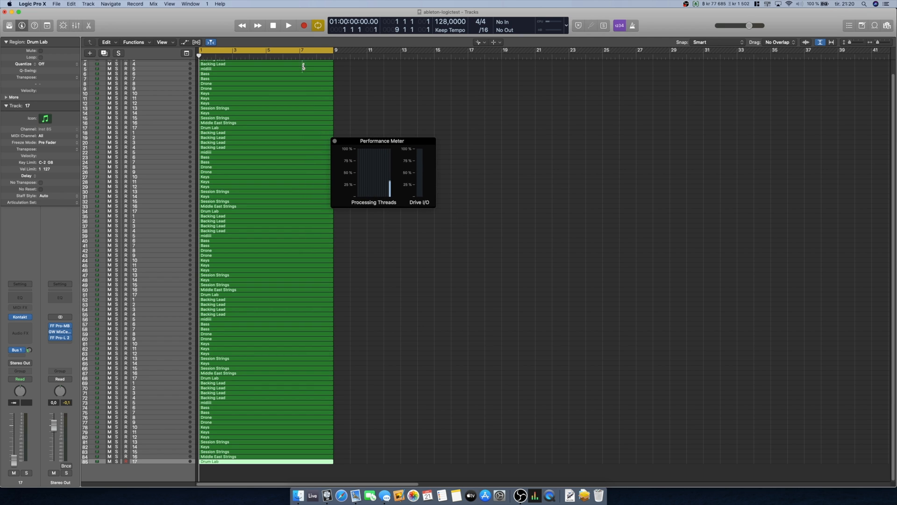
Step: Play the 85-track arrangement briefly while the Performance Meter shows thread load
click(288, 25)
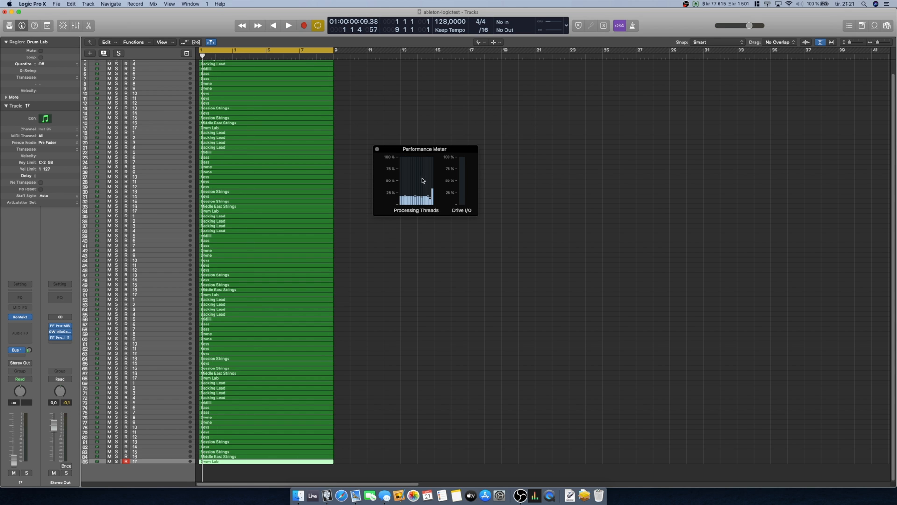
mouse_move(420, 194)
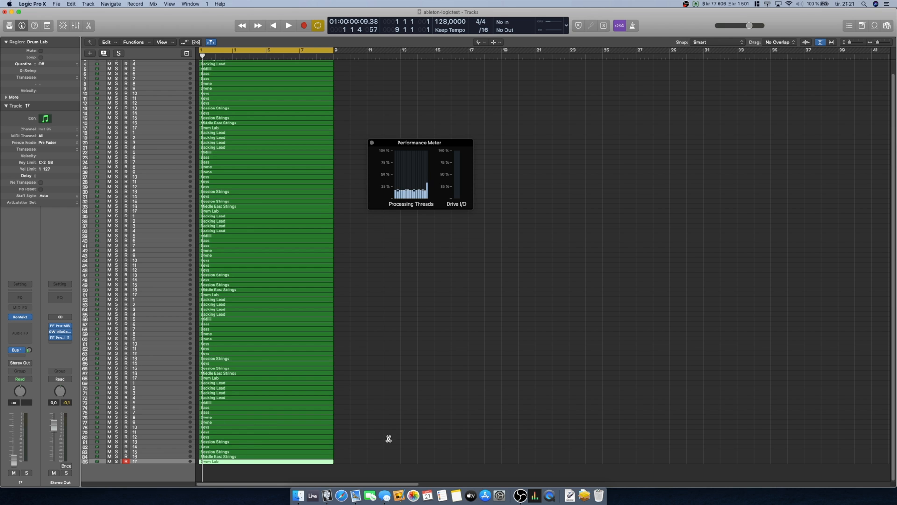
click(519, 495)
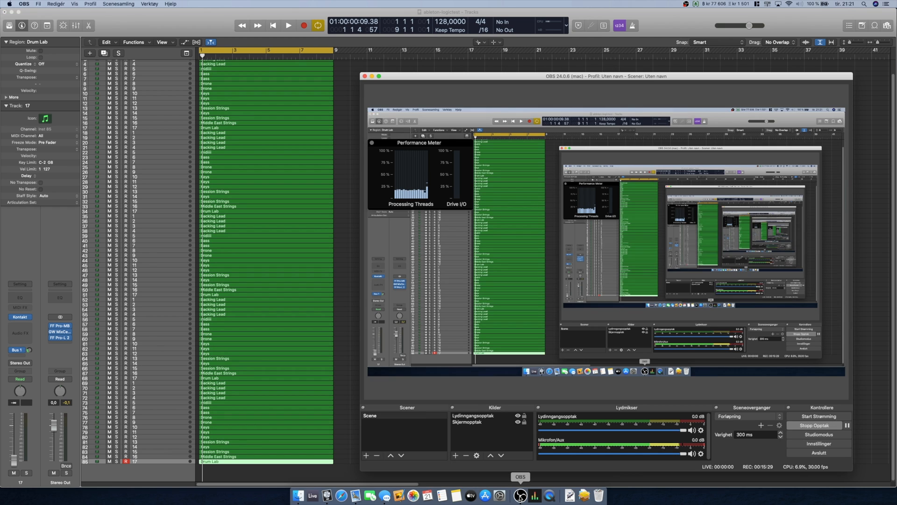